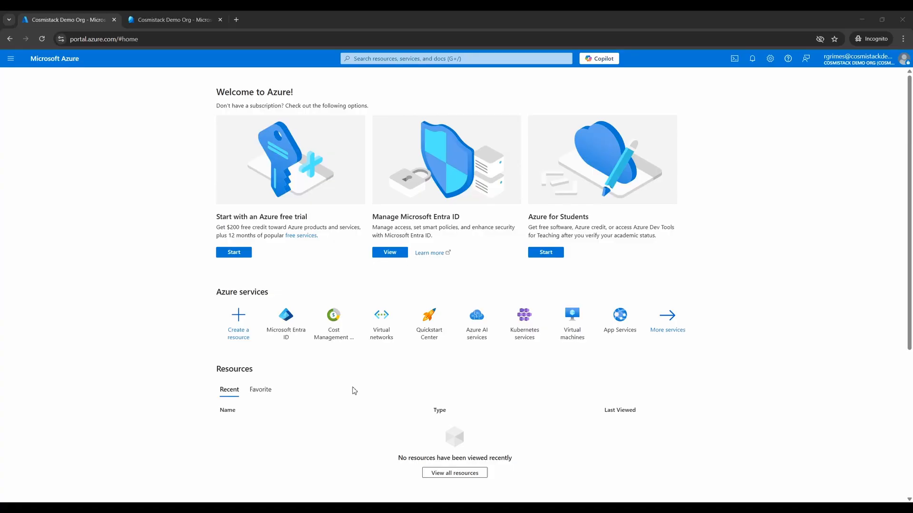
mouse_move(378, 76)
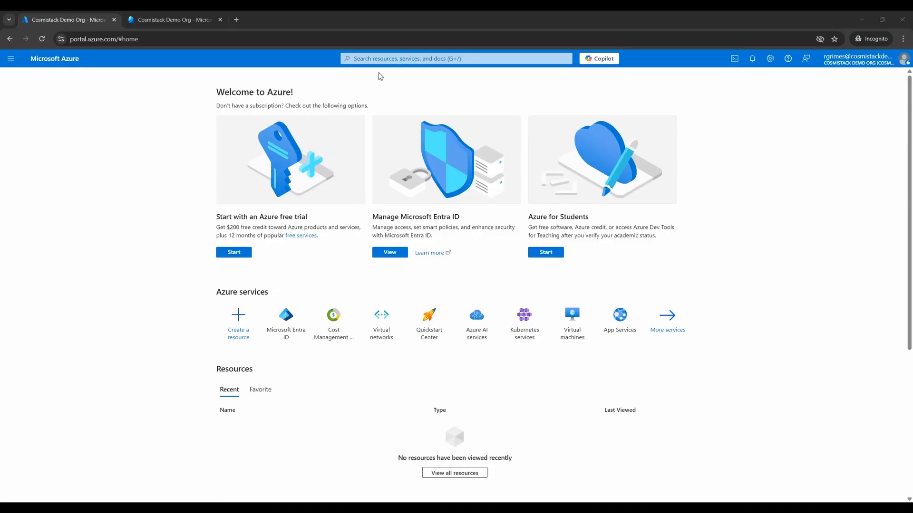
- Find Microsoft Entra ID via the portal search to reach the Cosmistack Demo Org tenant overview
type("entra")
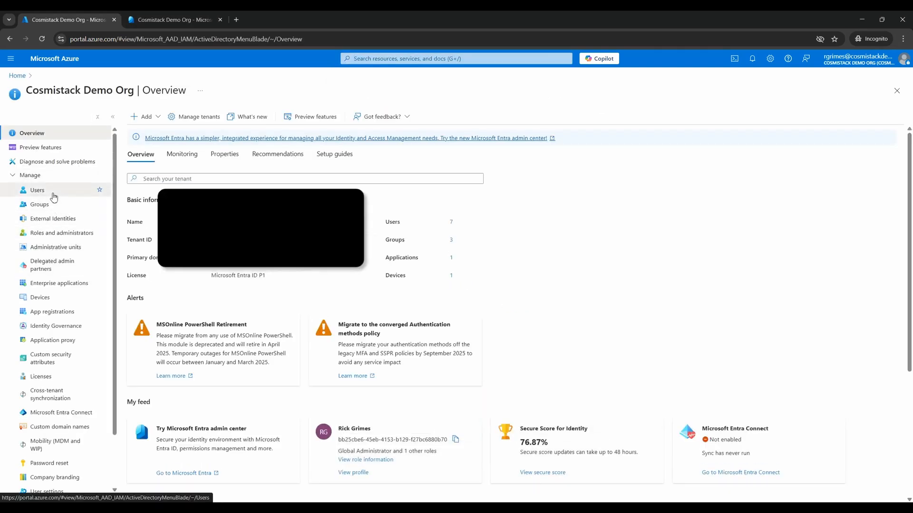
- Go to Users and show Dale Horvath's Authentication methods page
left_click(37, 191)
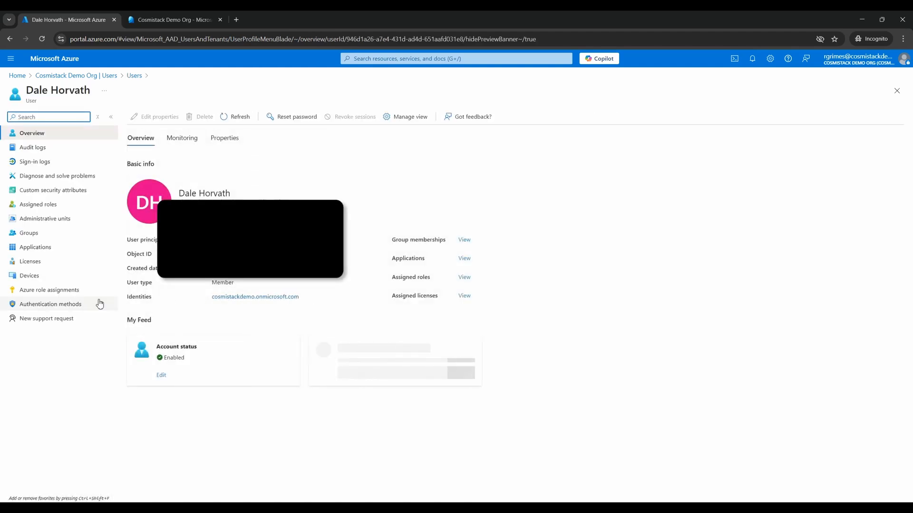
left_click(51, 305)
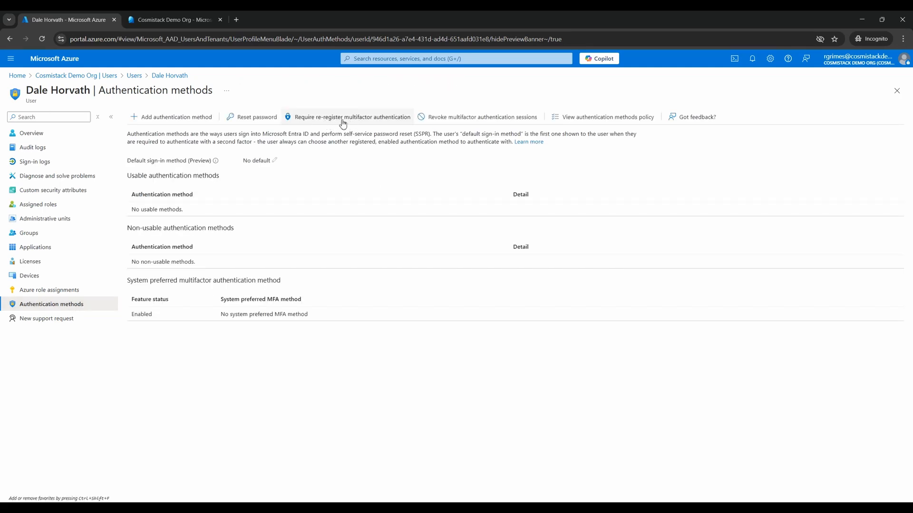
- Require Dale Horvath to re-register MFA, confirm with OK, and revoke his MFA sessions
left_click(352, 117)
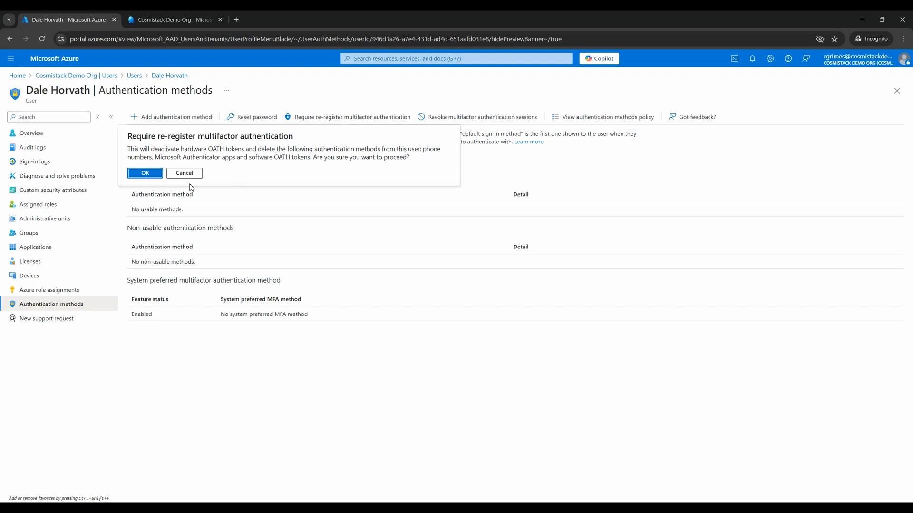
left_click(145, 173)
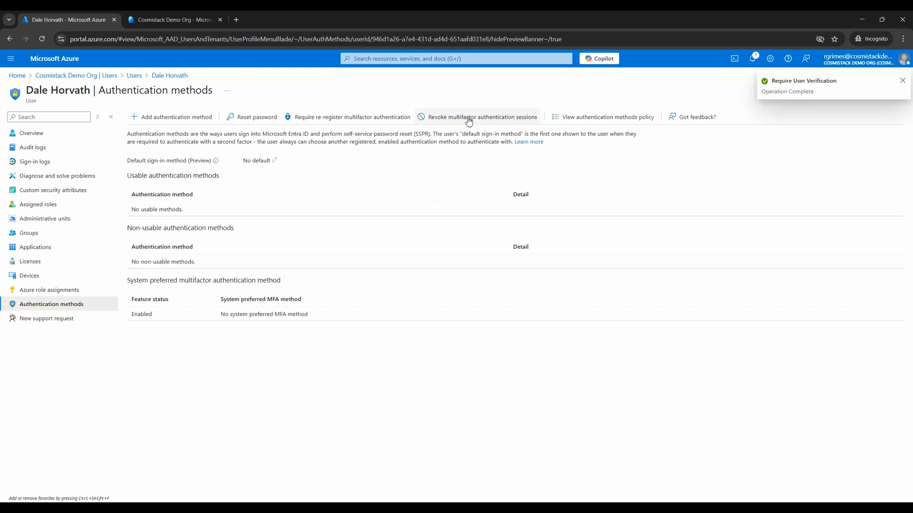
left_click(481, 117)
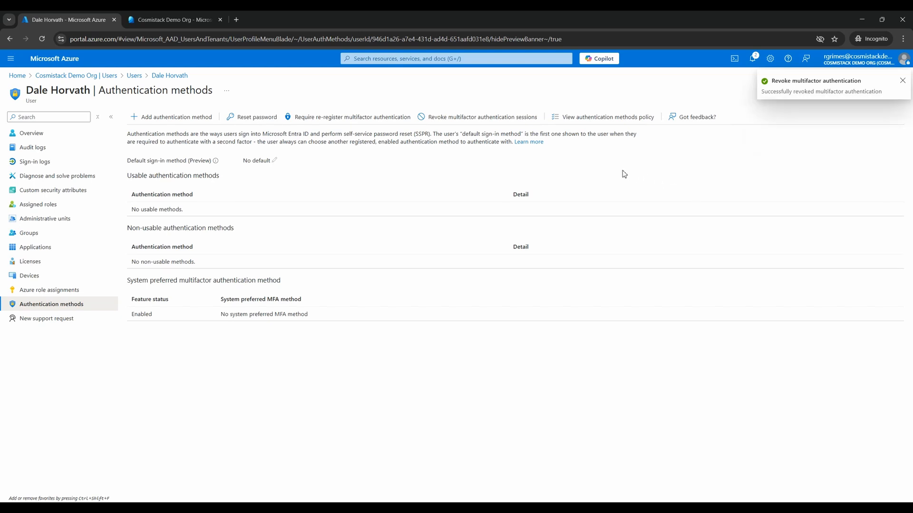
mouse_move(583, 174)
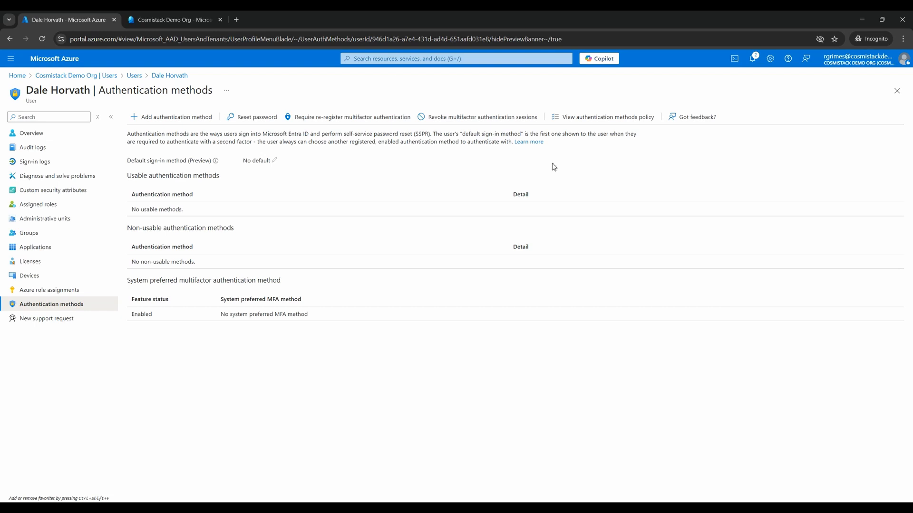
mouse_move(490, 169)
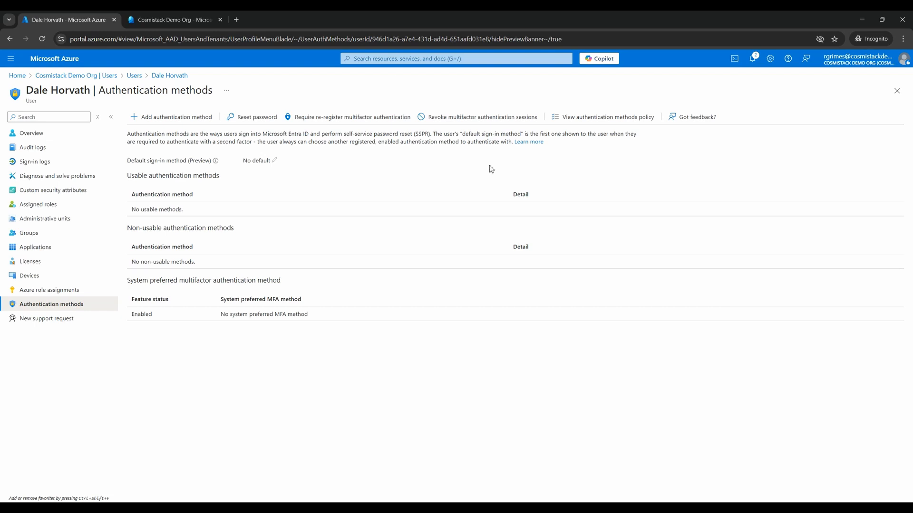
- In the Entra admin center, reach Dale Horvath via All users and show his Authentication methods
left_click(175, 19)
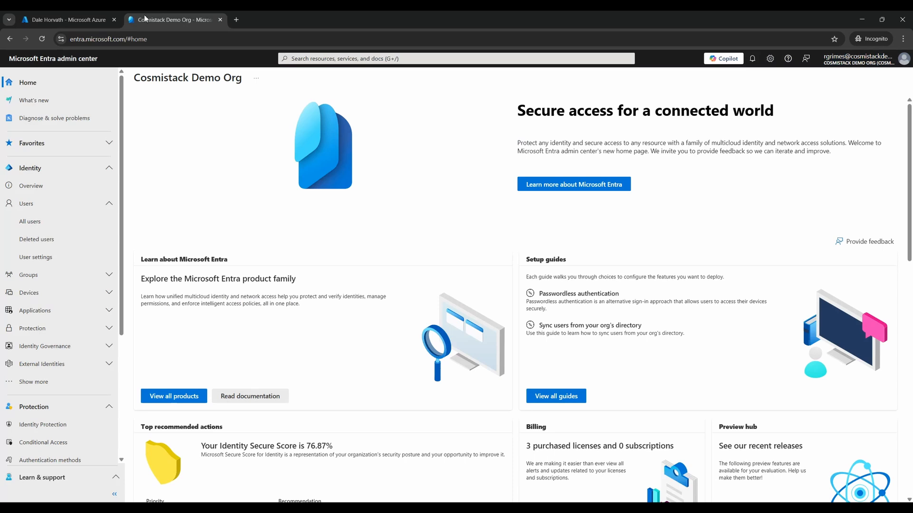
mouse_move(65, 64)
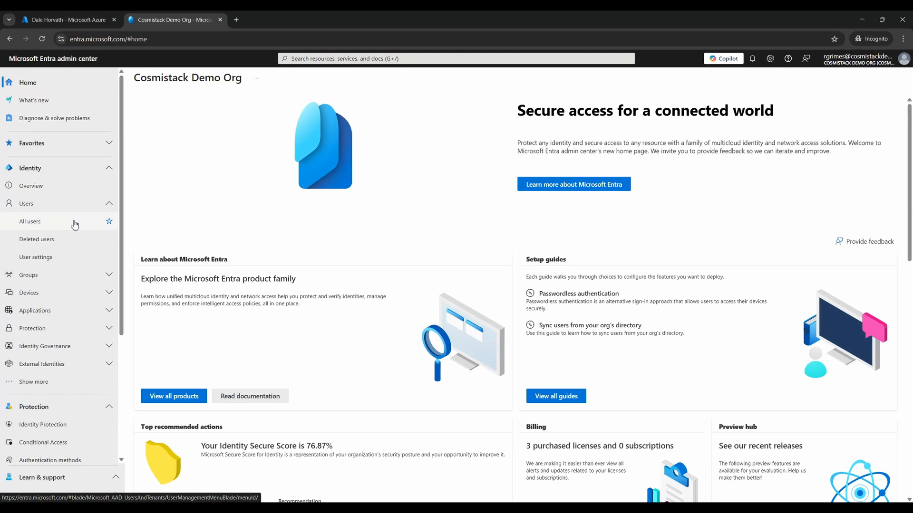
mouse_move(55, 225)
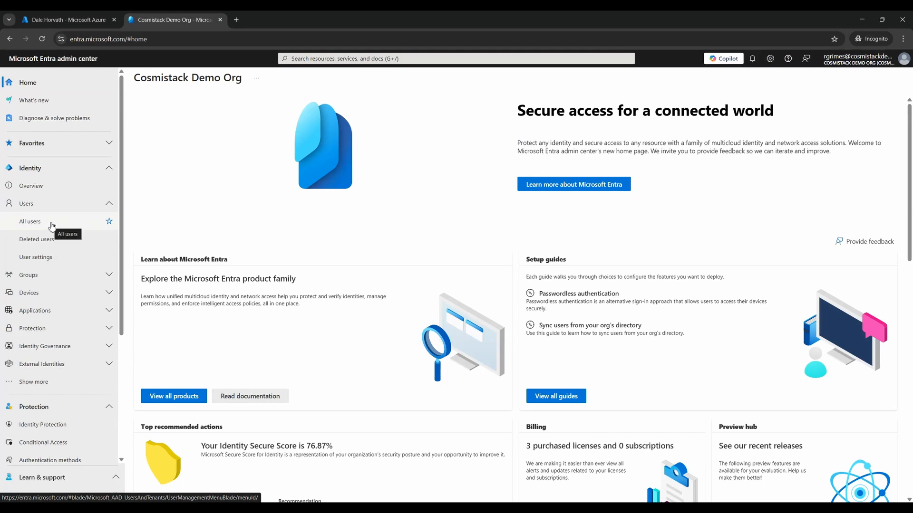
mouse_move(51, 205)
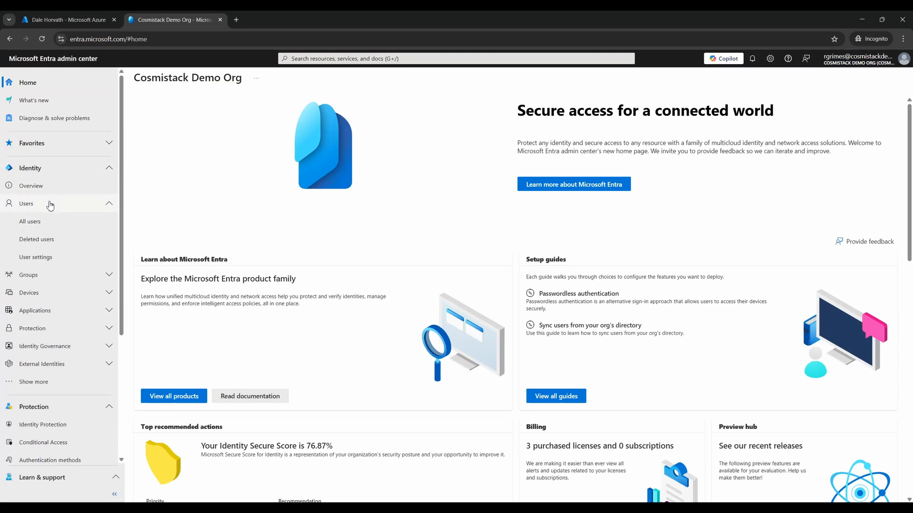
mouse_move(29, 222)
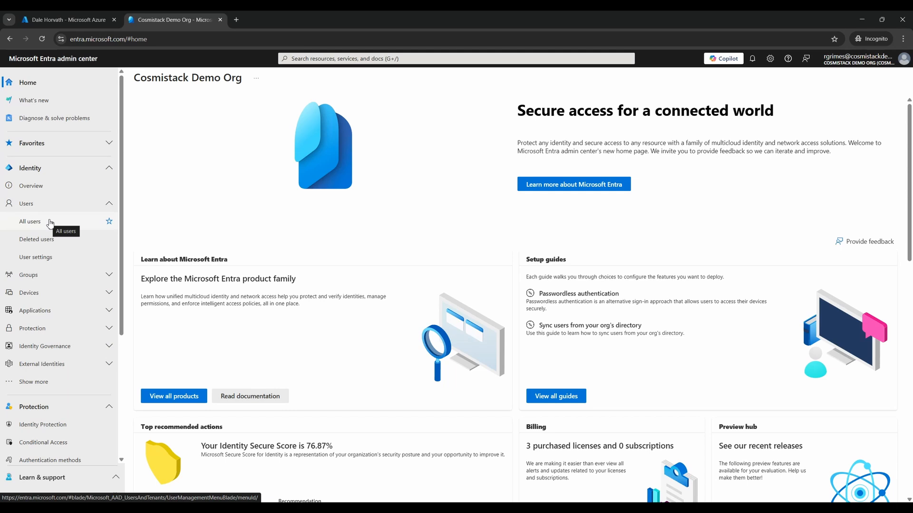
left_click(30, 221)
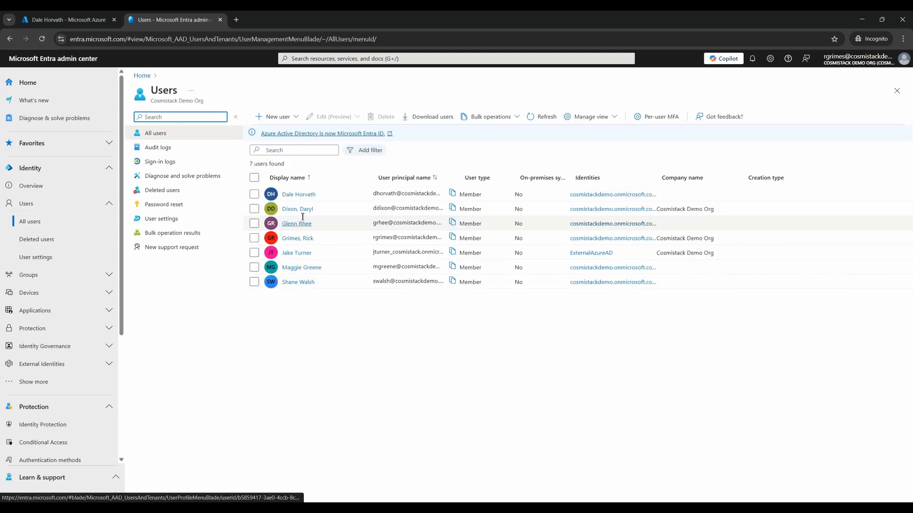
left_click(299, 194)
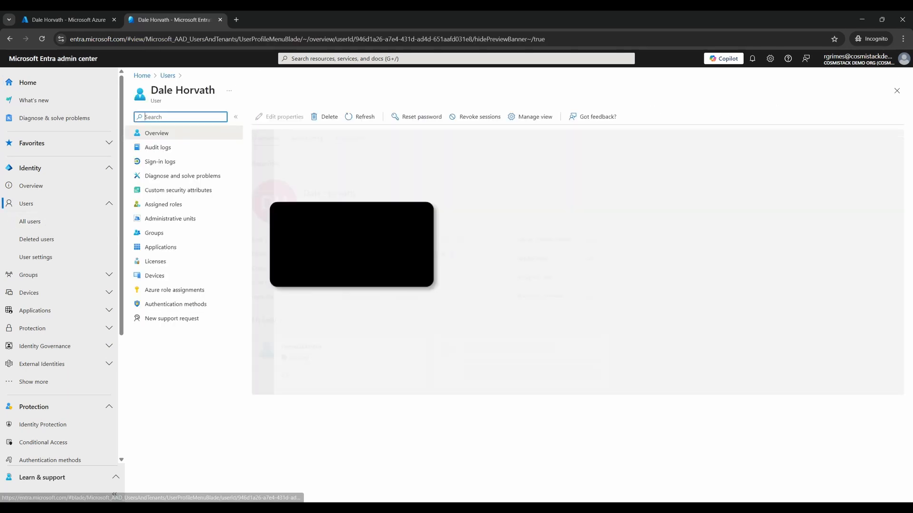
left_click(175, 305)
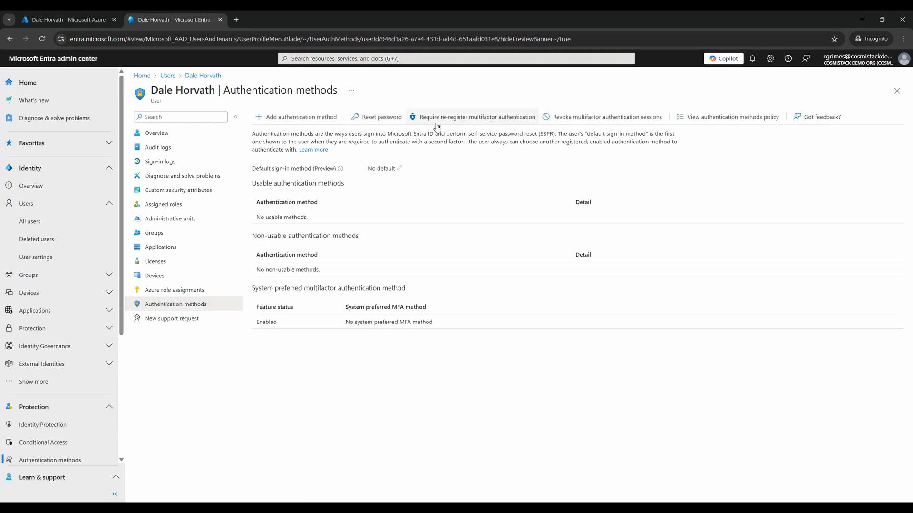
- Require Dale Horvath's MFA re-registration, revoke his MFA sessions, and dismiss the success notification
left_click(477, 116)
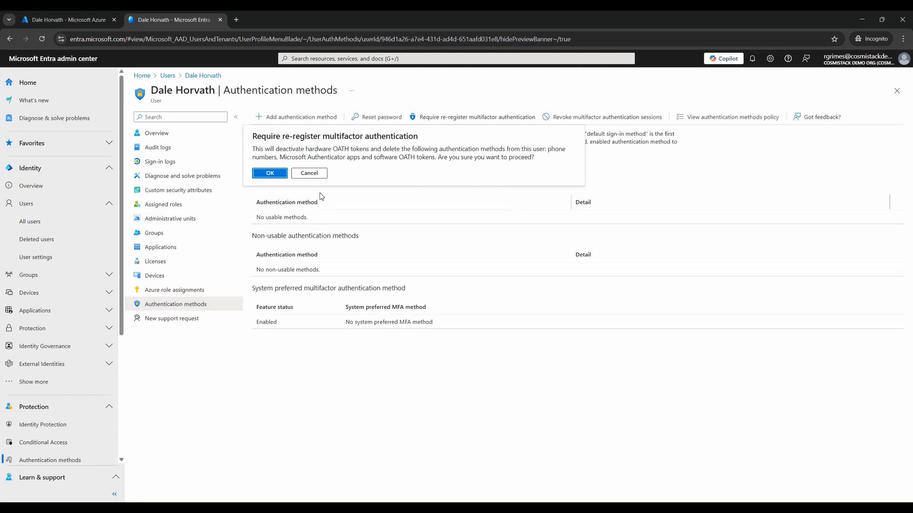
left_click(269, 173)
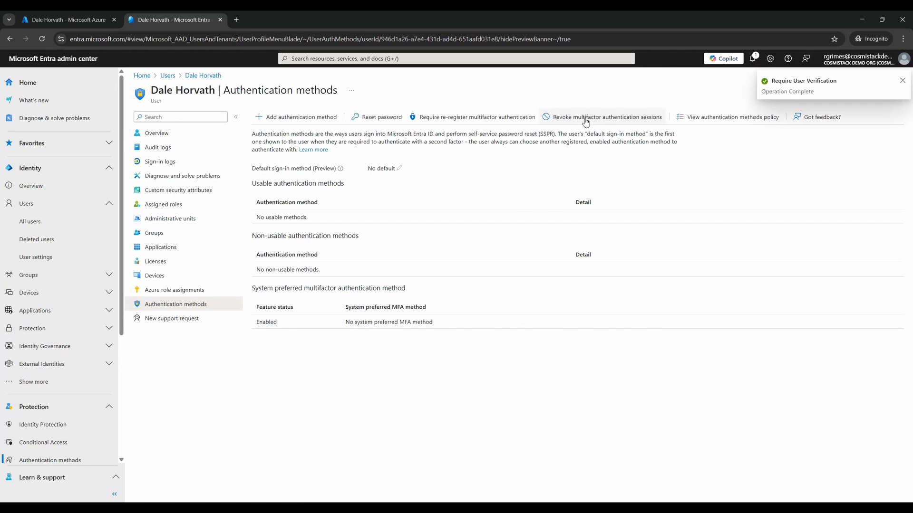
left_click(606, 117)
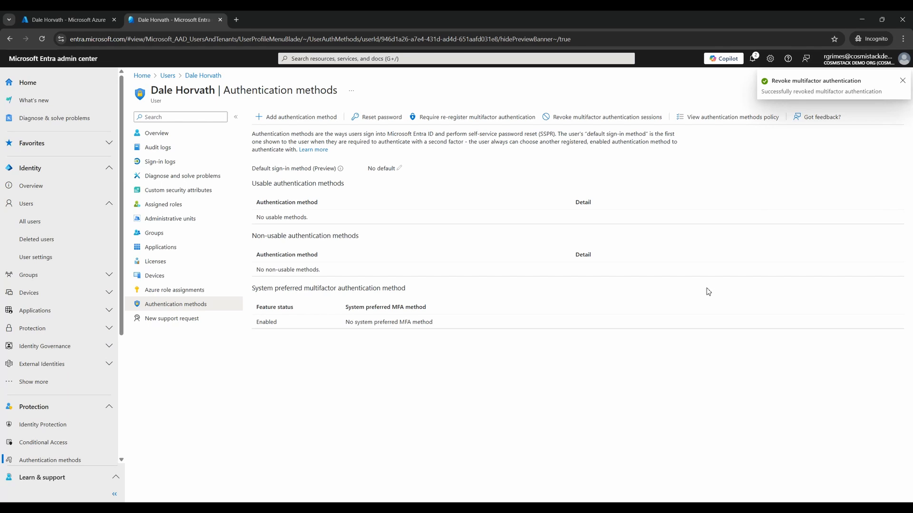
mouse_move(787, 258)
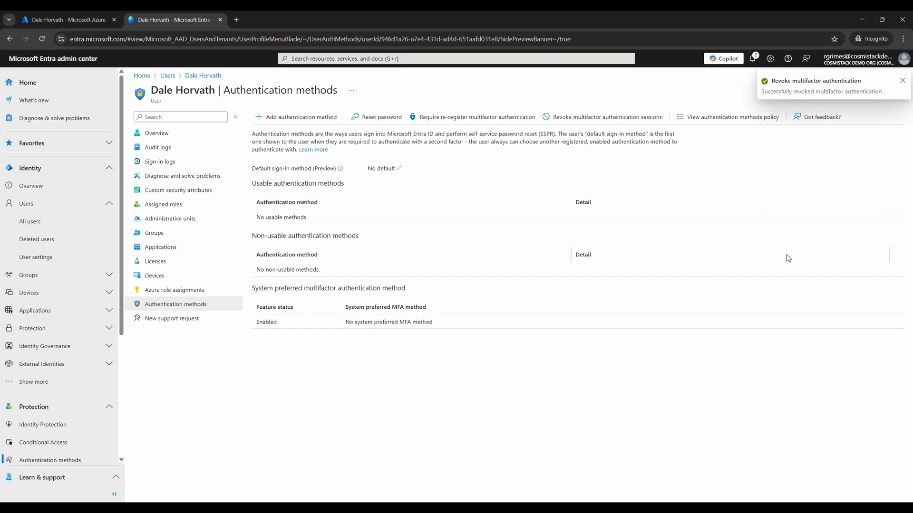
left_click(903, 80)
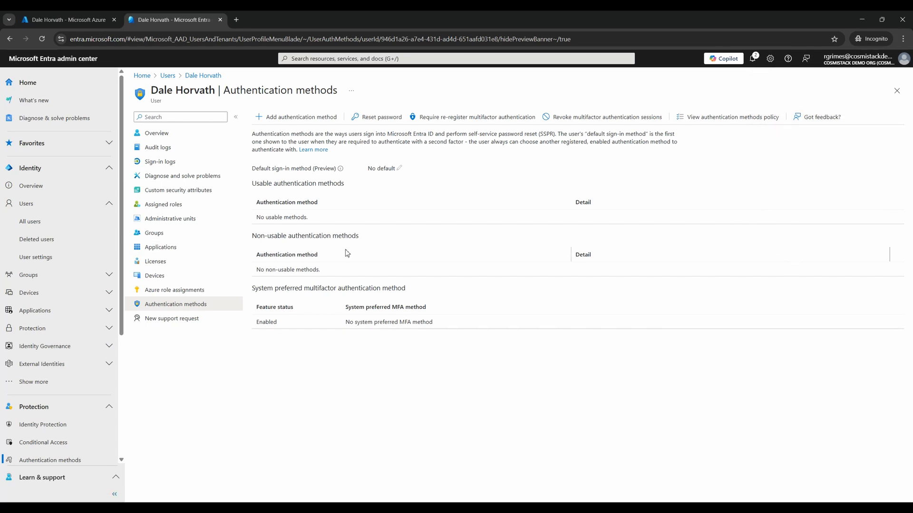
mouse_move(22, 201)
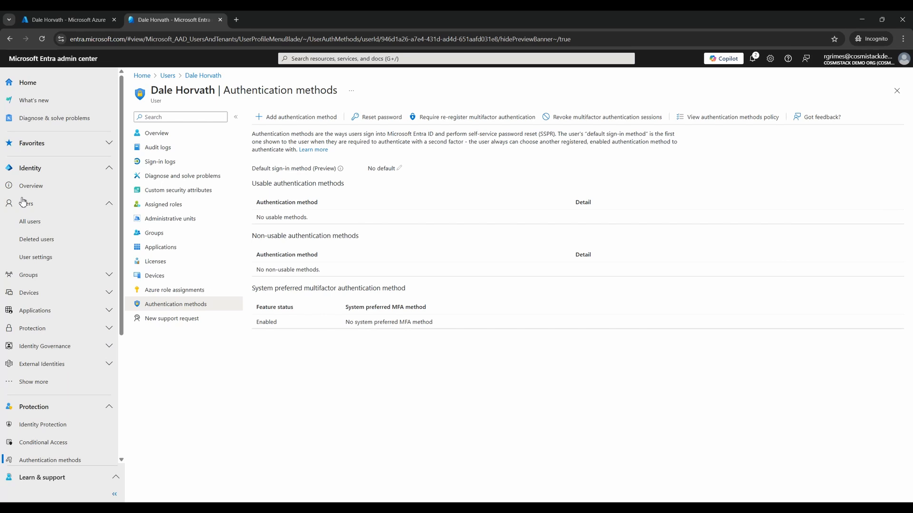
mouse_move(19, 168)
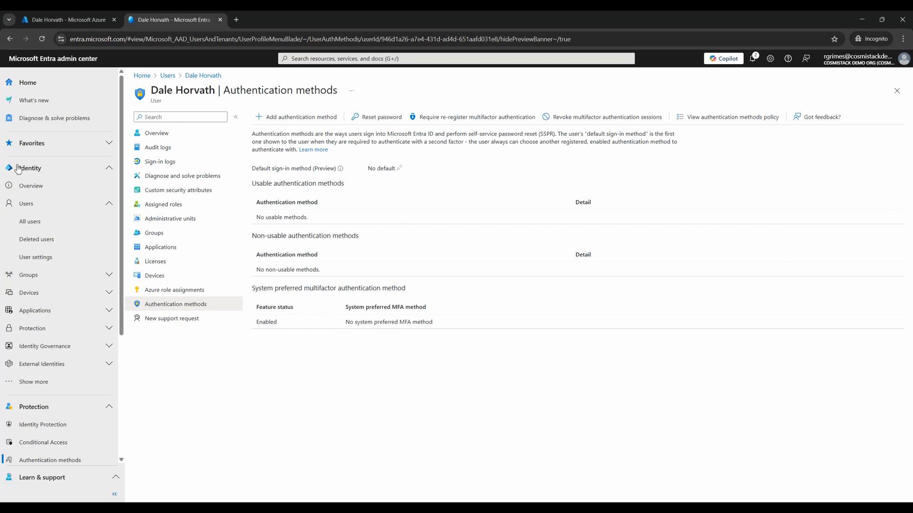